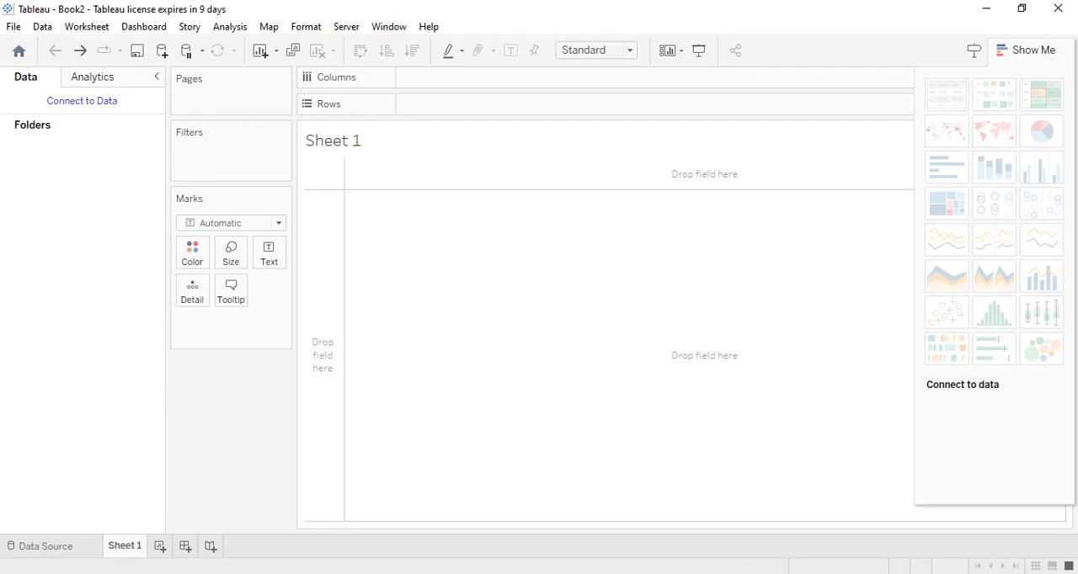
pyautogui.moveTo(49, 74)
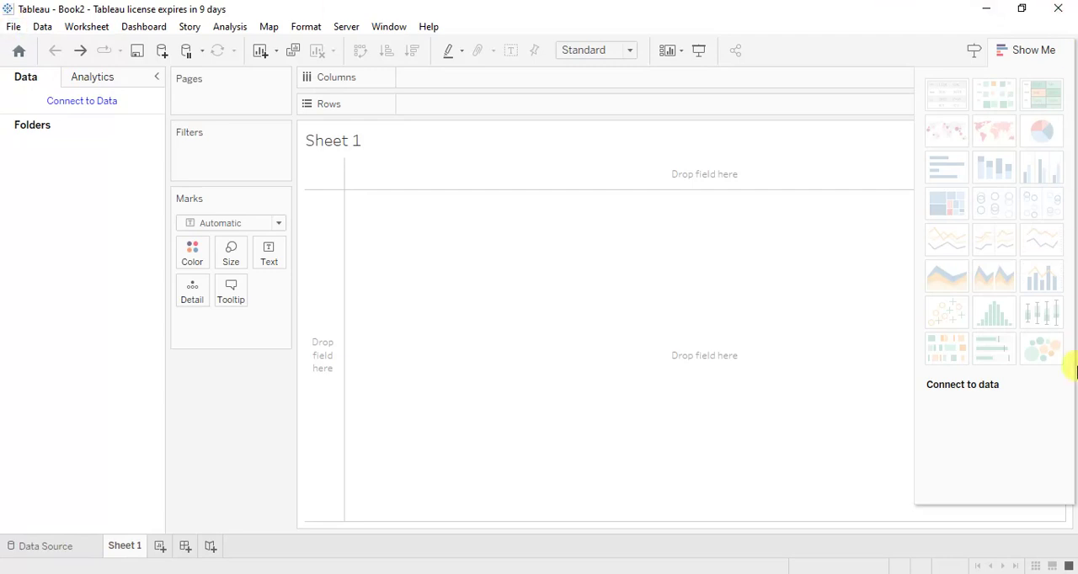
pyautogui.moveTo(265, 444)
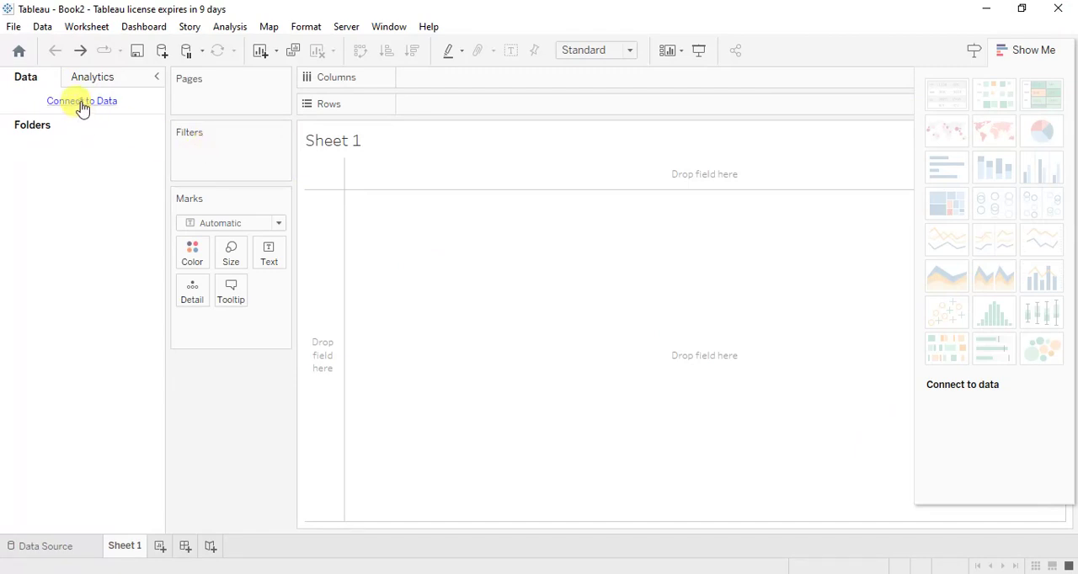
# Connect to the saved Sample - Superstore data source and browse its Orders, People and Returns fields
pyautogui.click(81, 100)
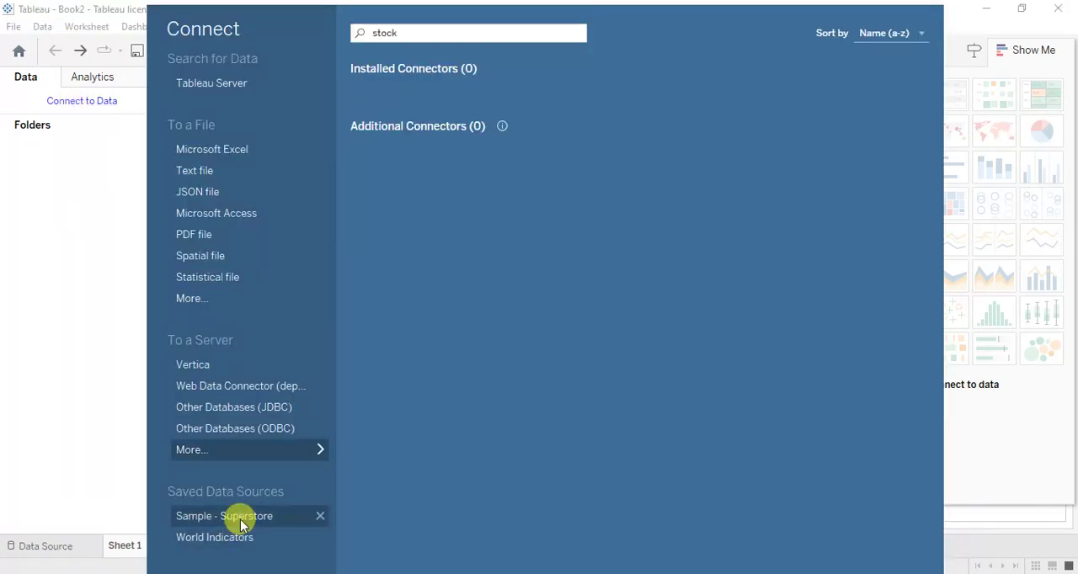
pyautogui.click(224, 515)
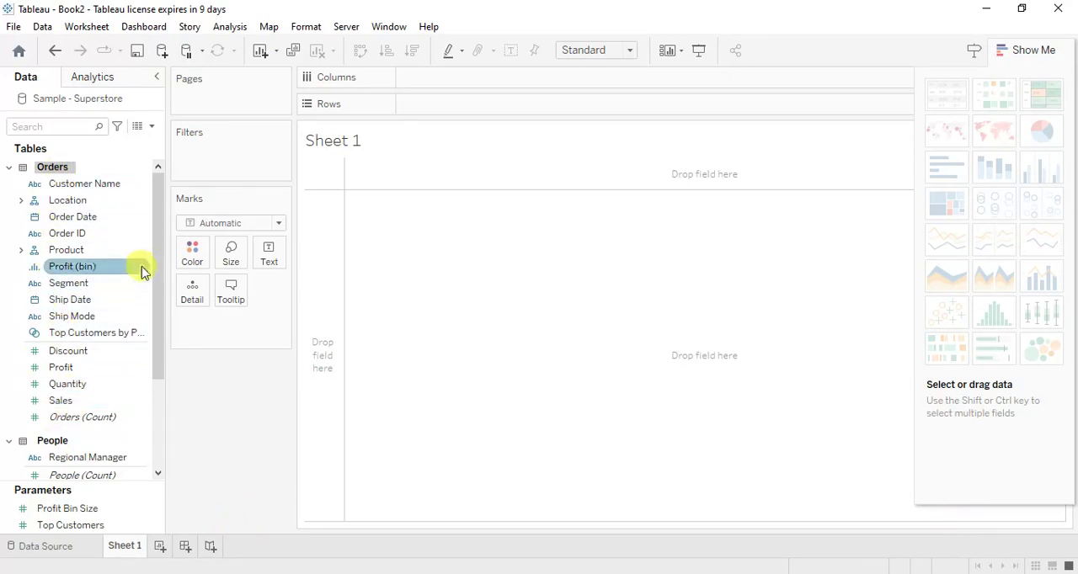
pyautogui.scroll(-3)
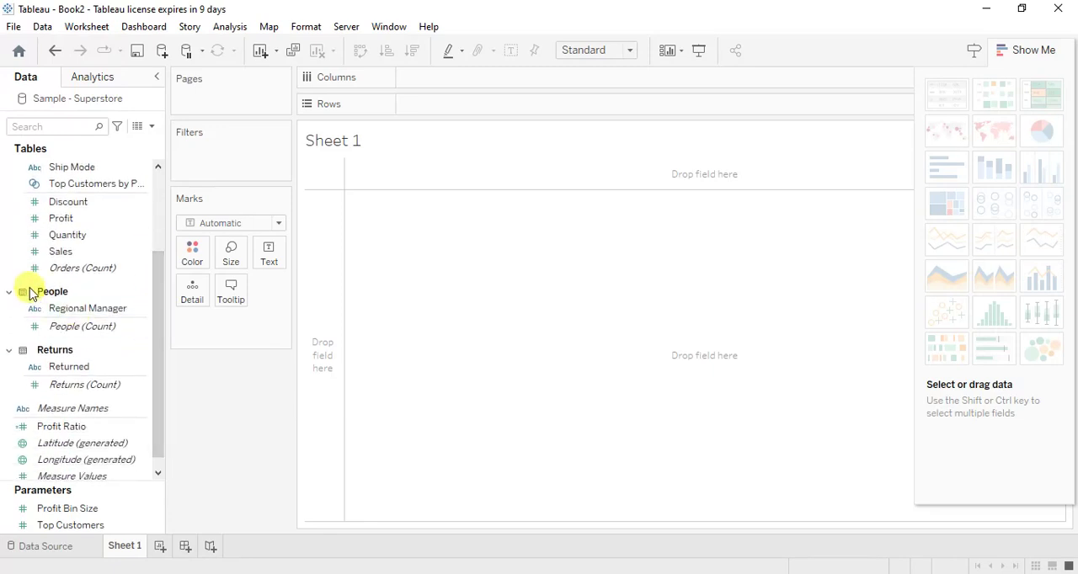
pyautogui.moveTo(160, 296)
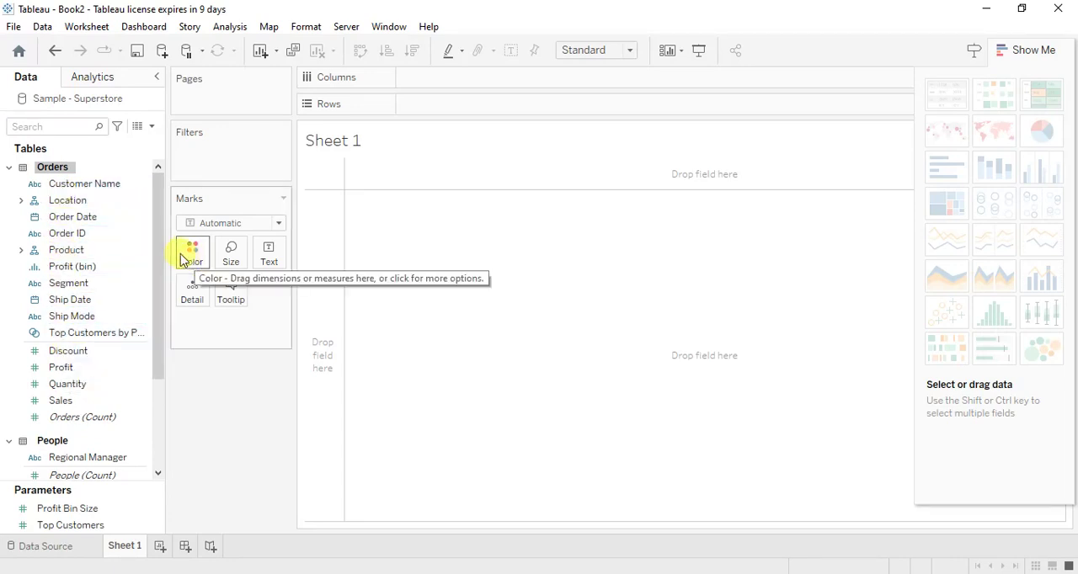
pyautogui.scroll(-3)
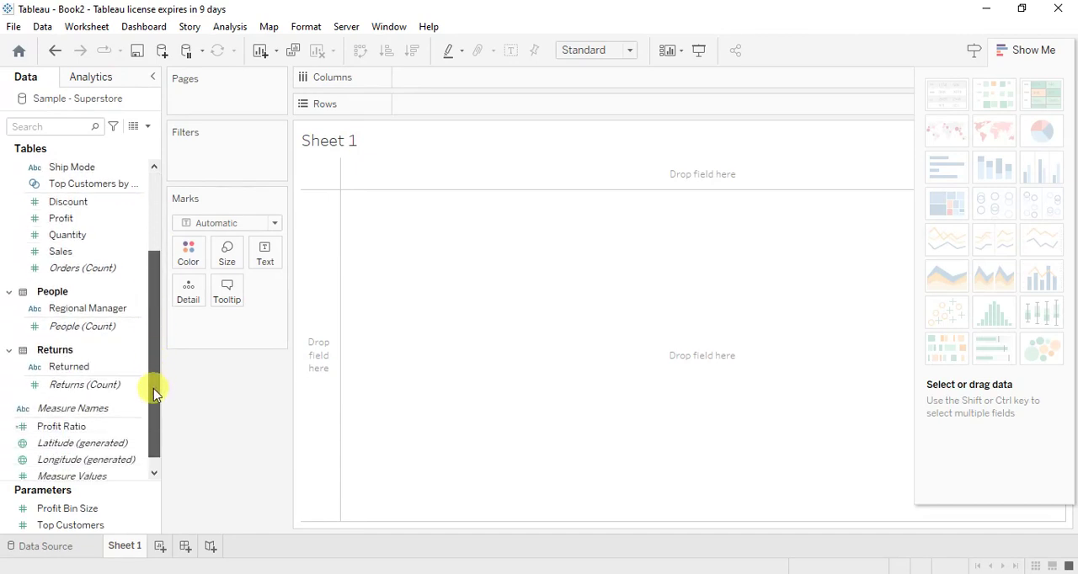
pyautogui.scroll(-3)
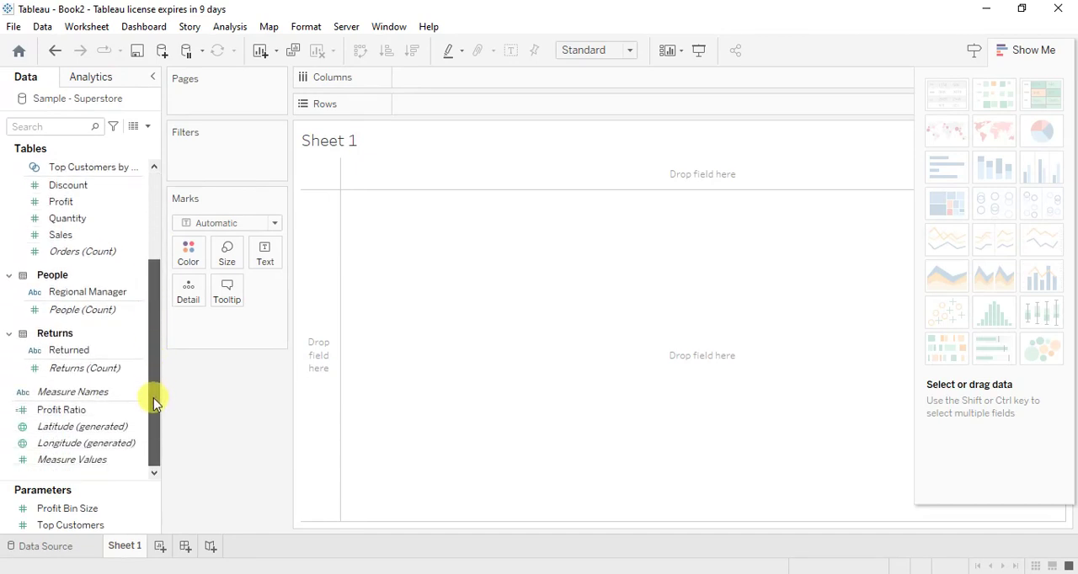
pyautogui.click(61, 410)
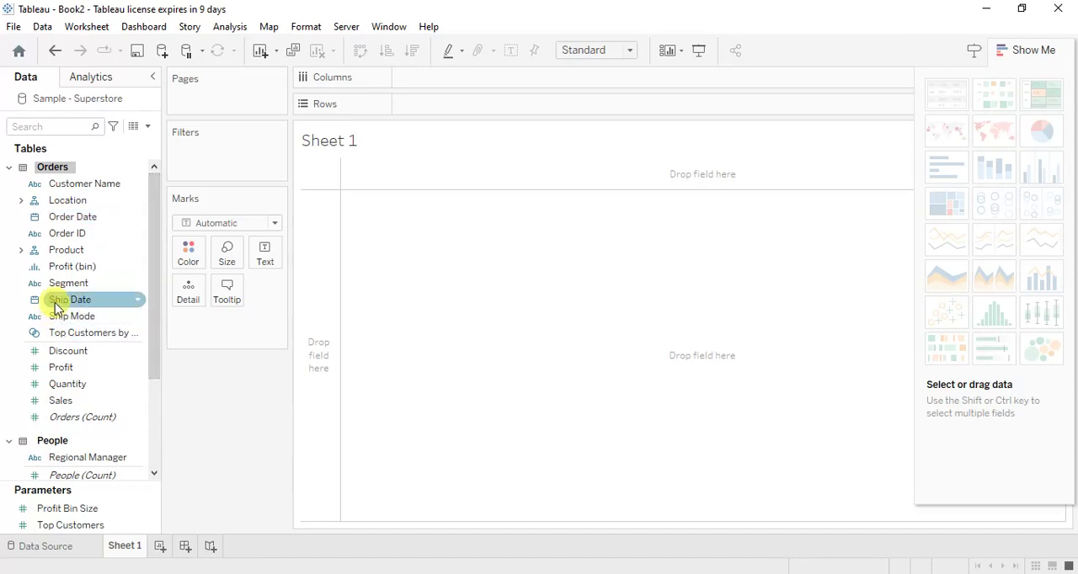
# Put YEAR(Ship Date) on Columns and SUM(Profit) on Rows for a 2020–2024 line chart
pyautogui.moveTo(76, 299); pyautogui.dragTo(409, 118)
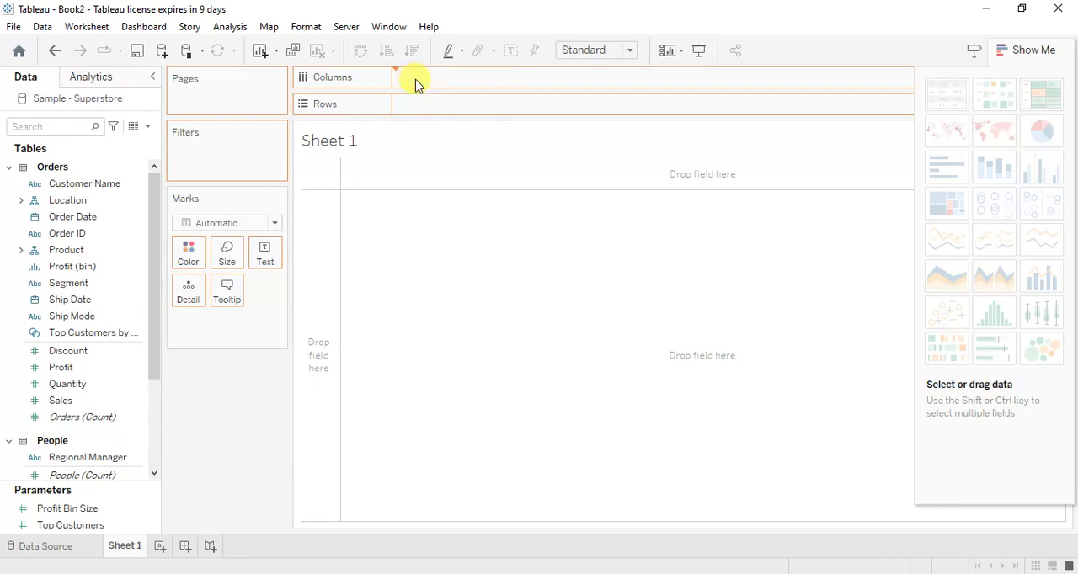
pyautogui.moveTo(69, 300); pyautogui.dragTo(451, 76)
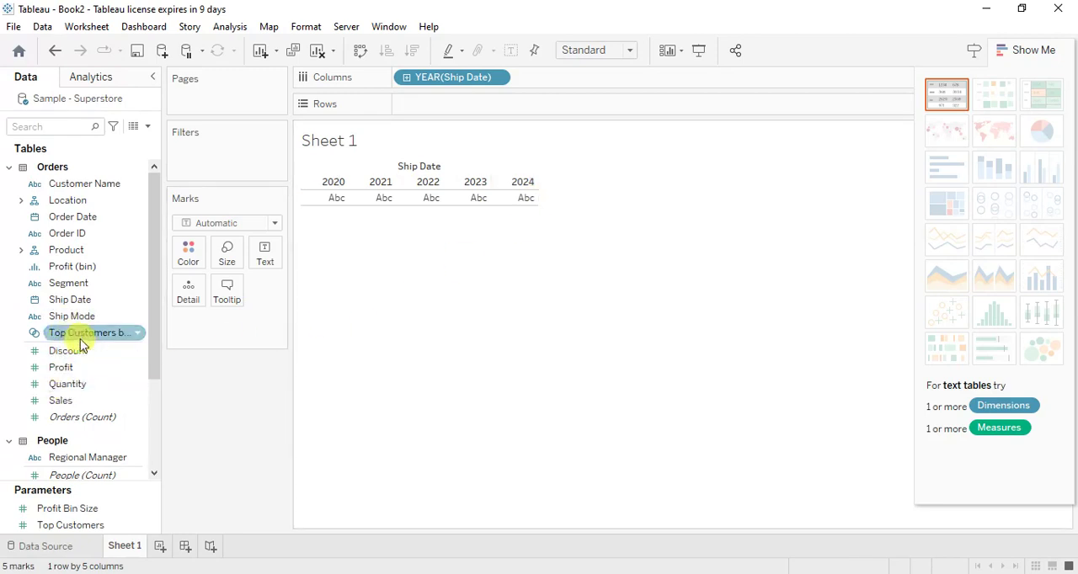
pyautogui.click(60, 367)
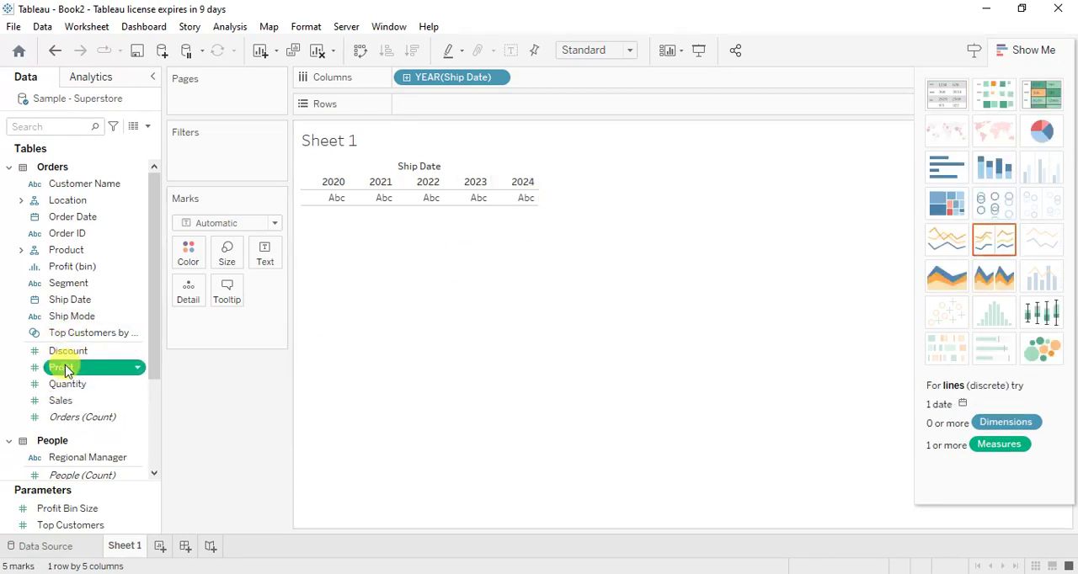
pyautogui.moveTo(60, 367); pyautogui.dragTo(449, 102)
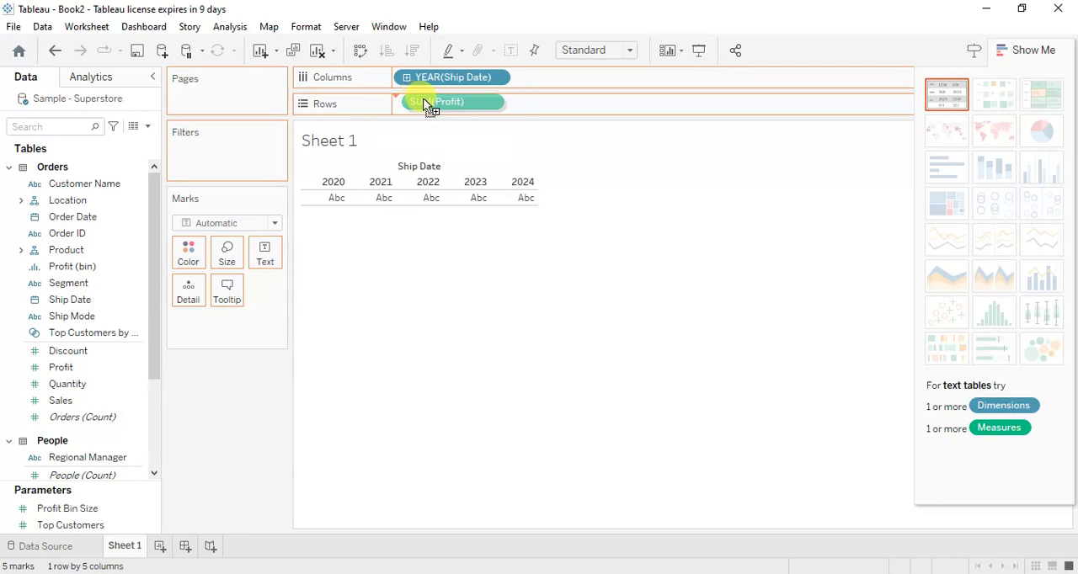
pyautogui.click(994, 240)
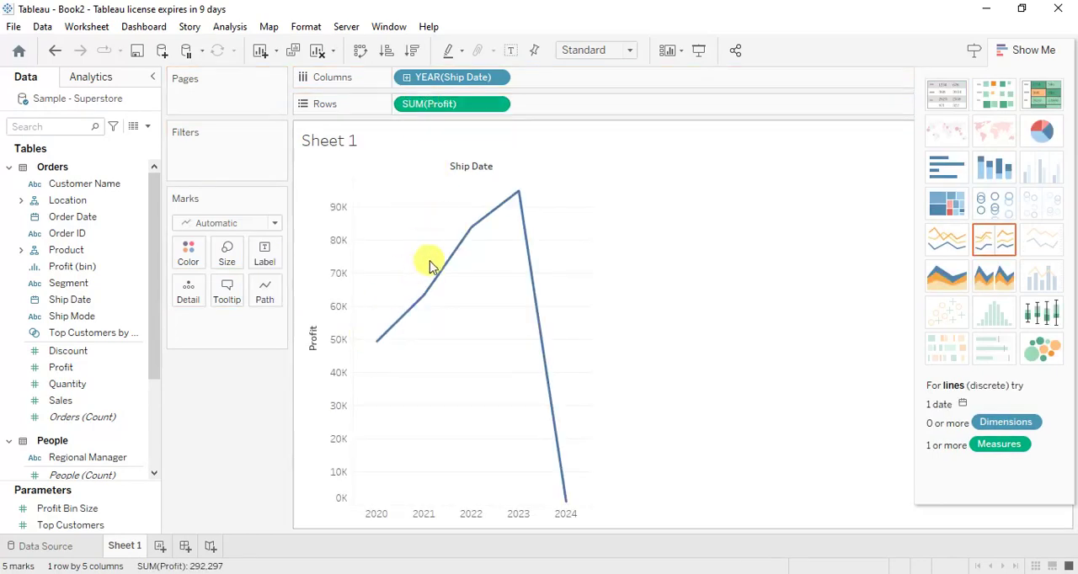
pyautogui.moveTo(562, 500)
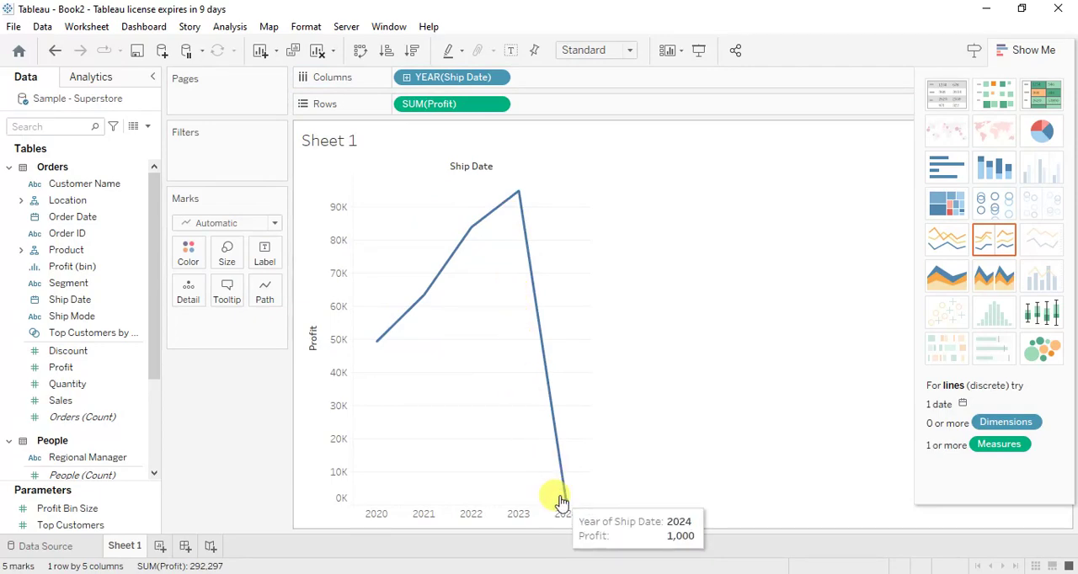
pyautogui.moveTo(375, 345)
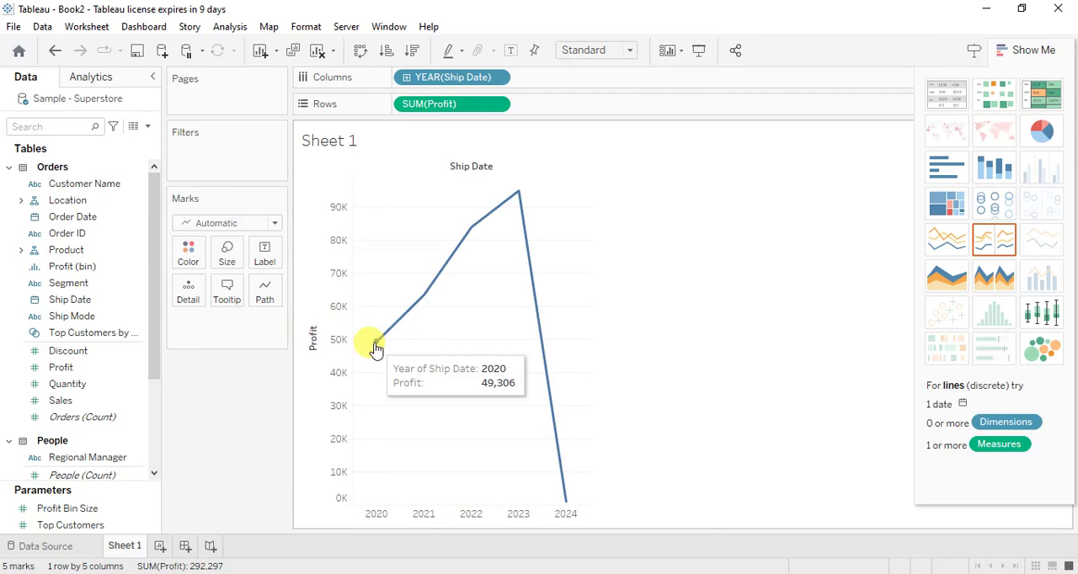
pyautogui.moveTo(577, 415)
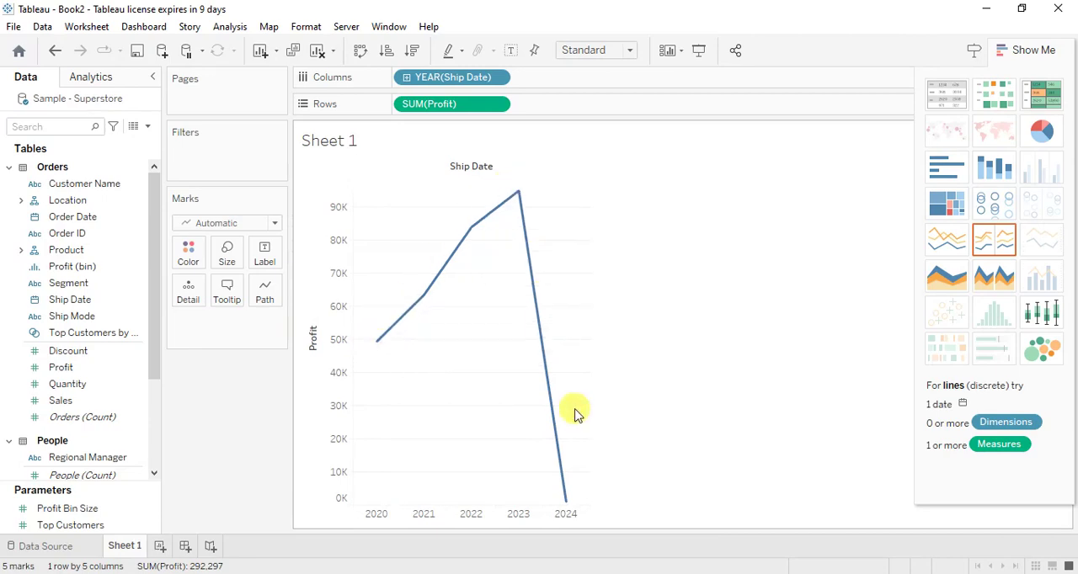
pyautogui.moveTo(563, 505)
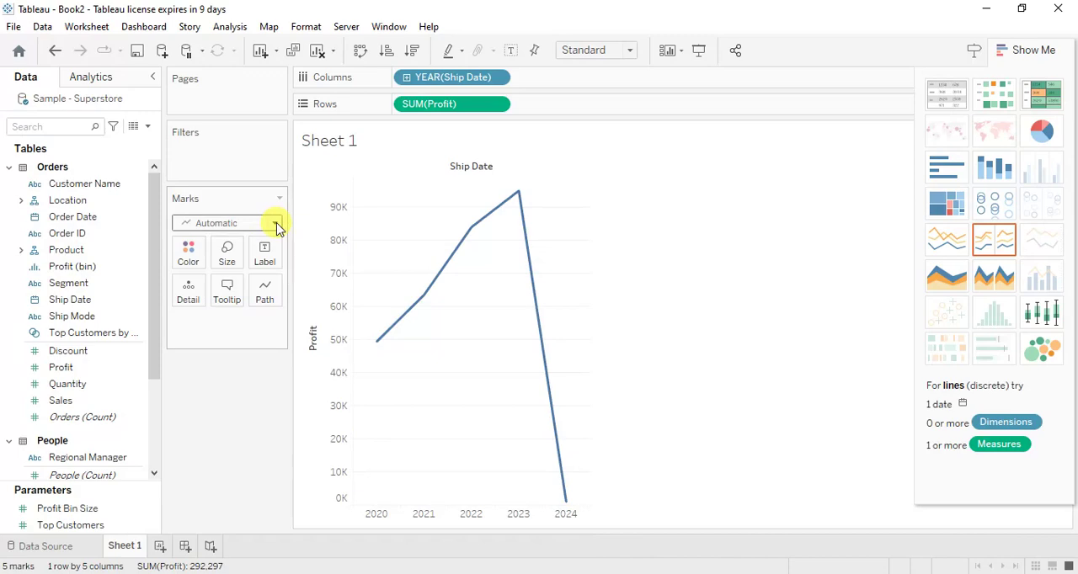
# Switch the Marks type from line to Area
pyautogui.click(277, 222)
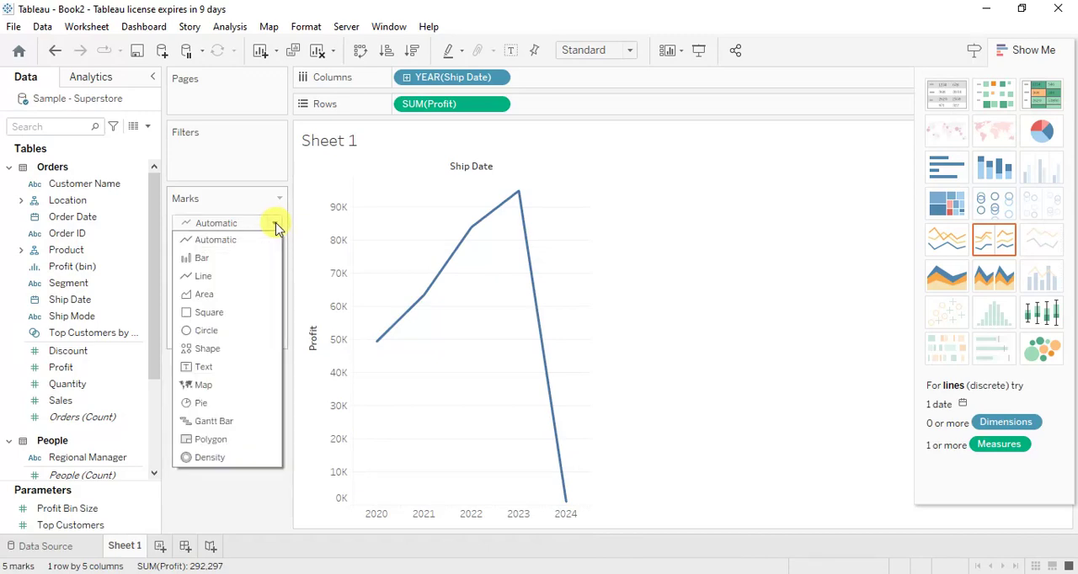
pyautogui.click(204, 294)
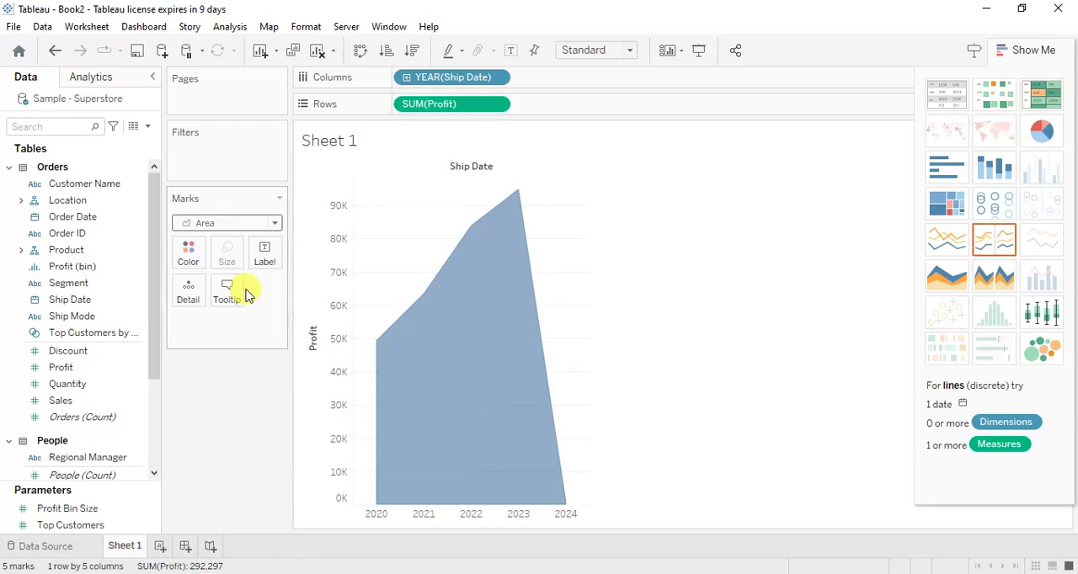
pyautogui.moveTo(443, 256)
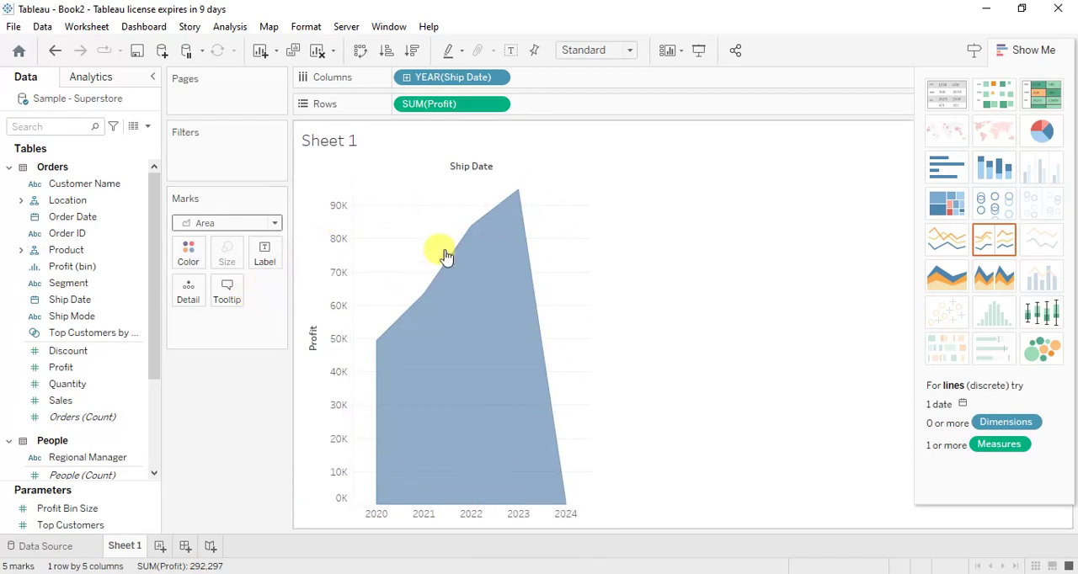
pyautogui.moveTo(583, 309)
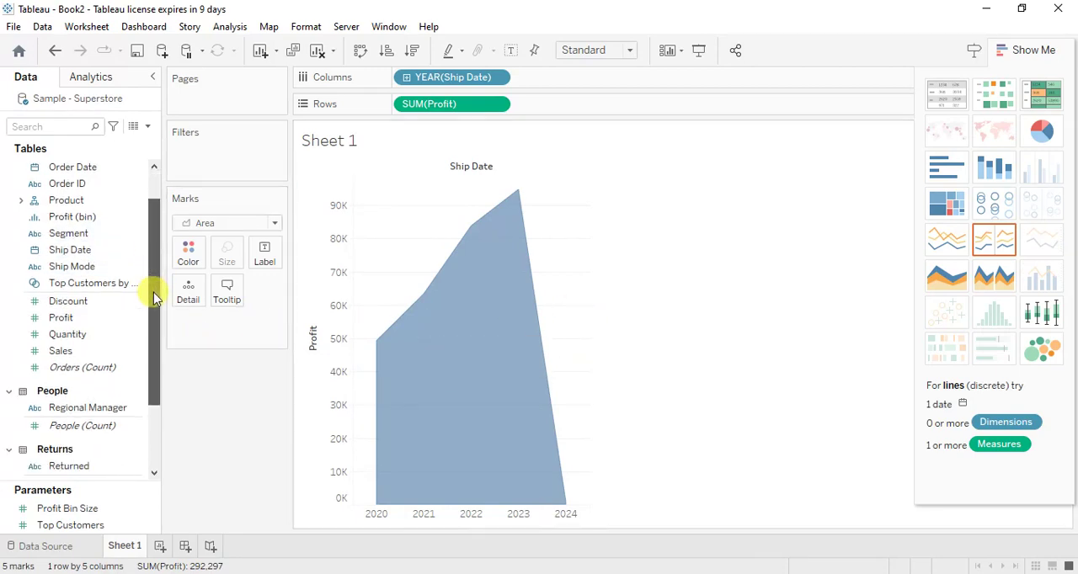
pyautogui.moveTo(156, 251)
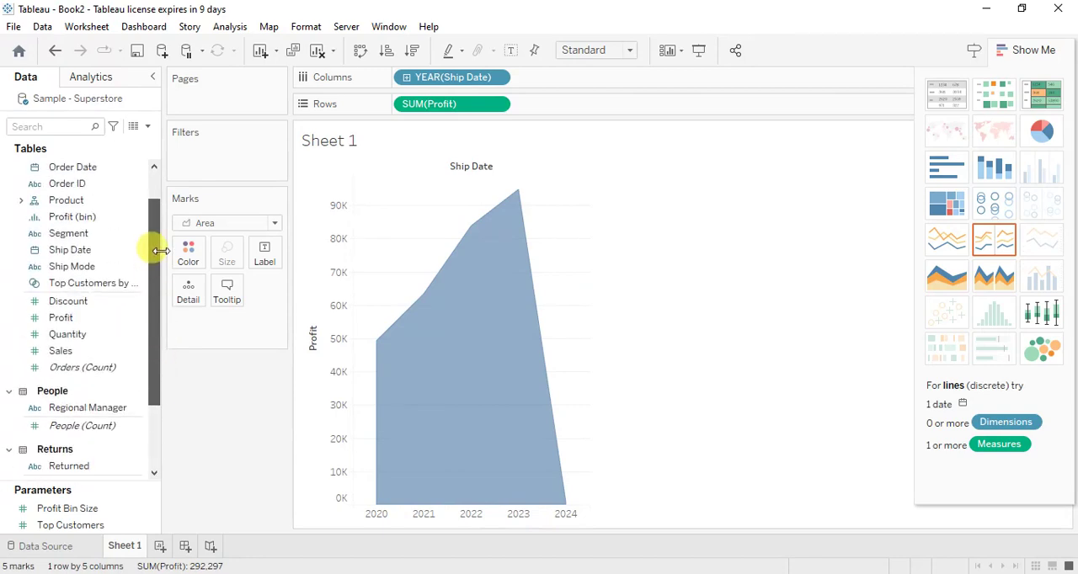
# Expand the Product hierarchy and drop Category on Color to stack one area per category
pyautogui.rightClick(66, 199)
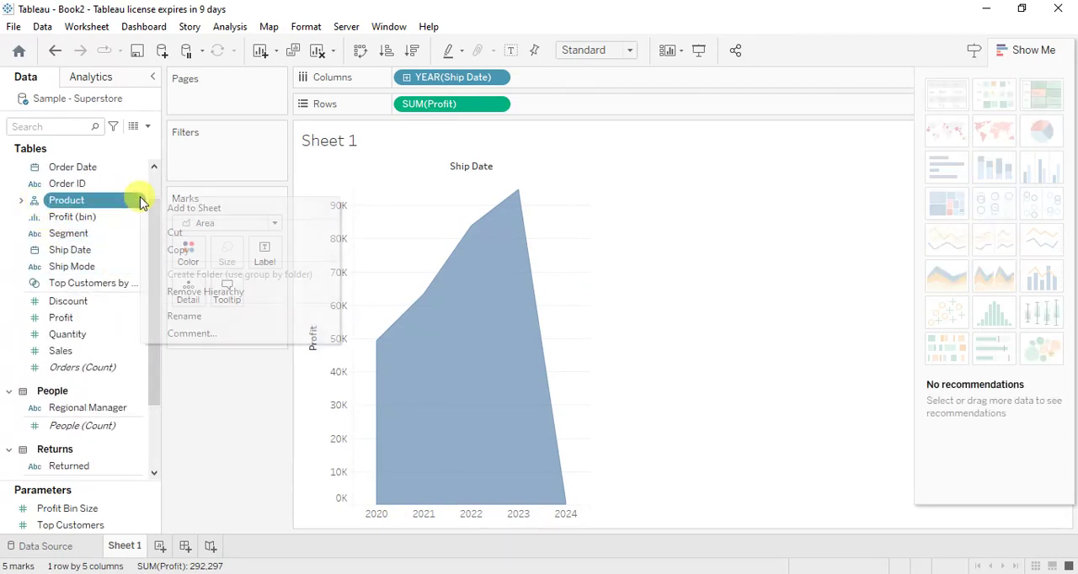
pyautogui.click(183, 316)
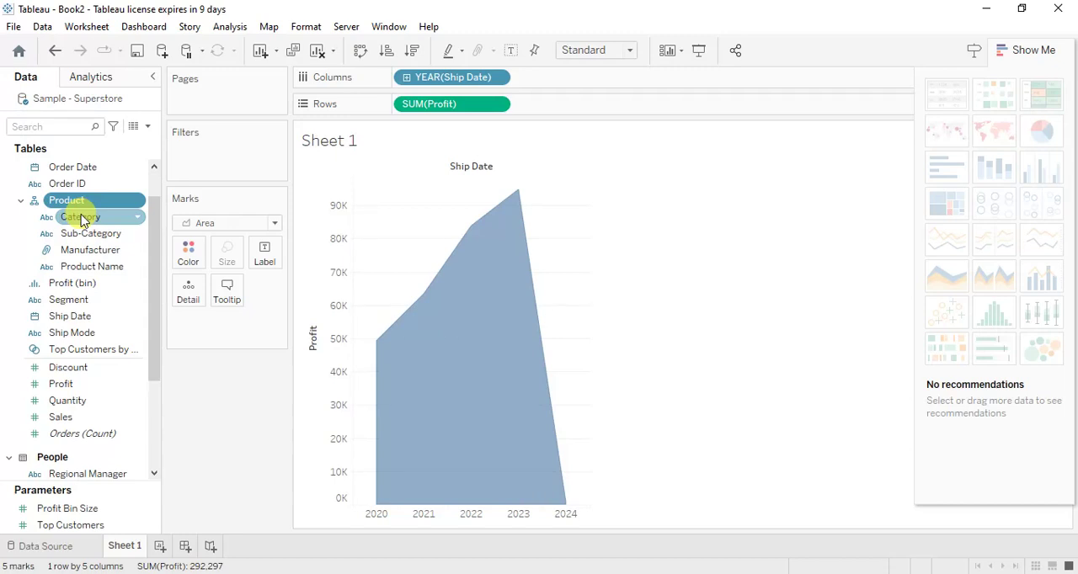
pyautogui.click(81, 217)
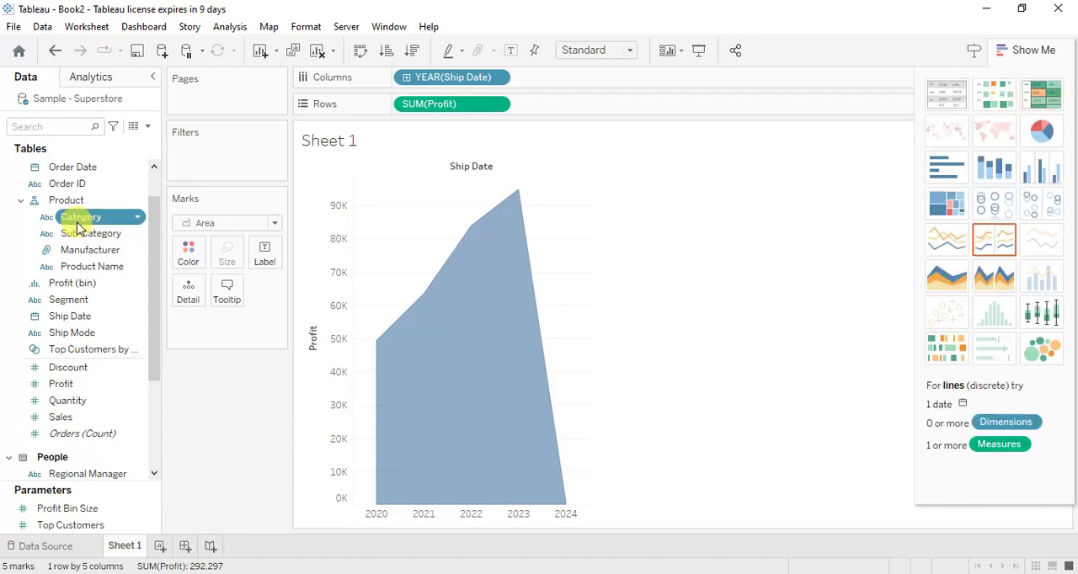
pyautogui.moveTo(81, 217); pyautogui.dragTo(190, 253)
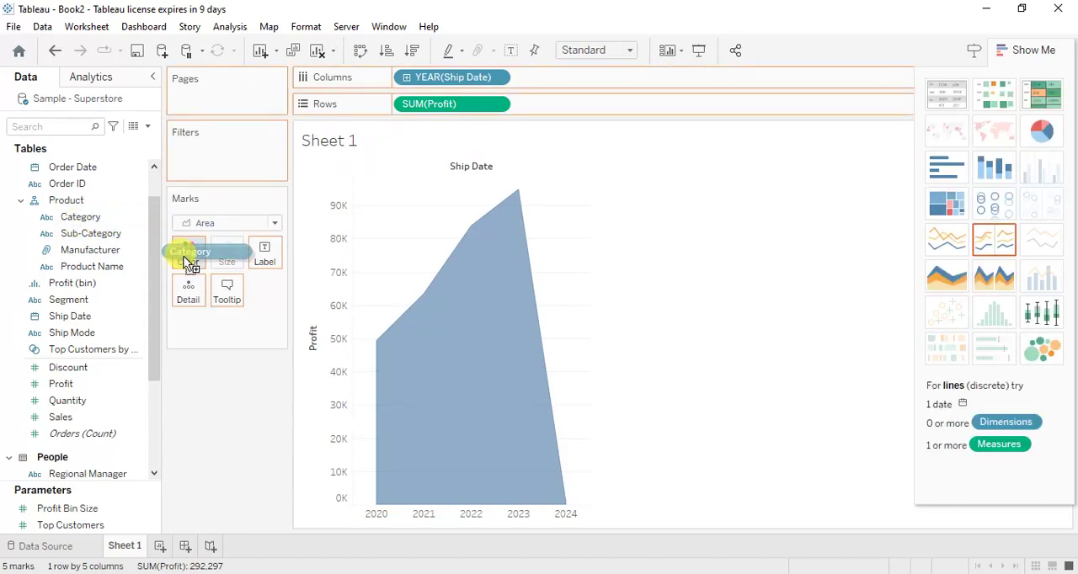
pyautogui.moveTo(81, 217); pyautogui.dragTo(189, 253)
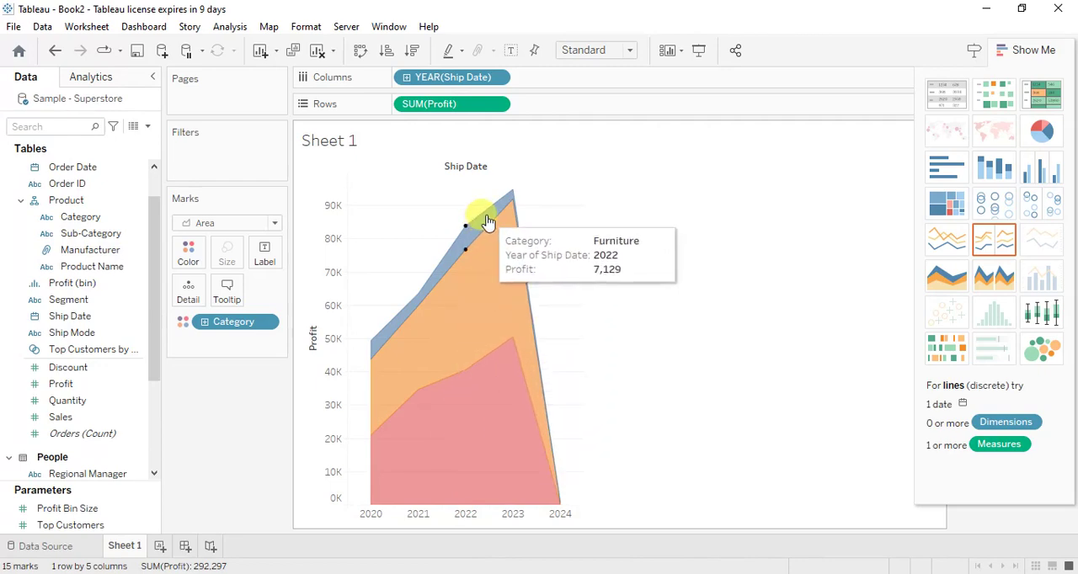
pyautogui.moveTo(574, 506)
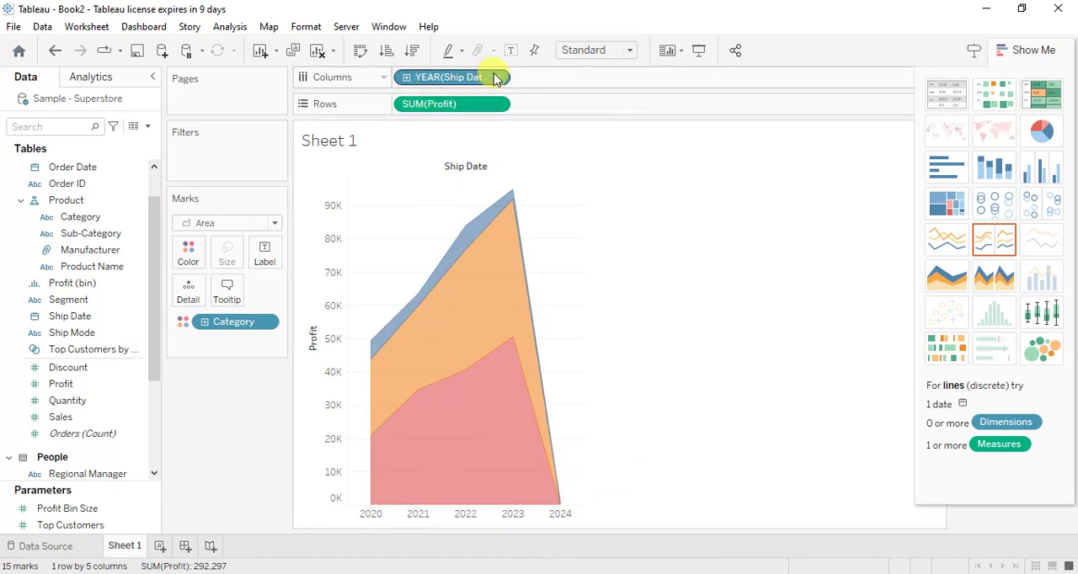
# Make the YEAR(Ship Date) pill on Columns a continuous date axis
pyautogui.click(450, 77)
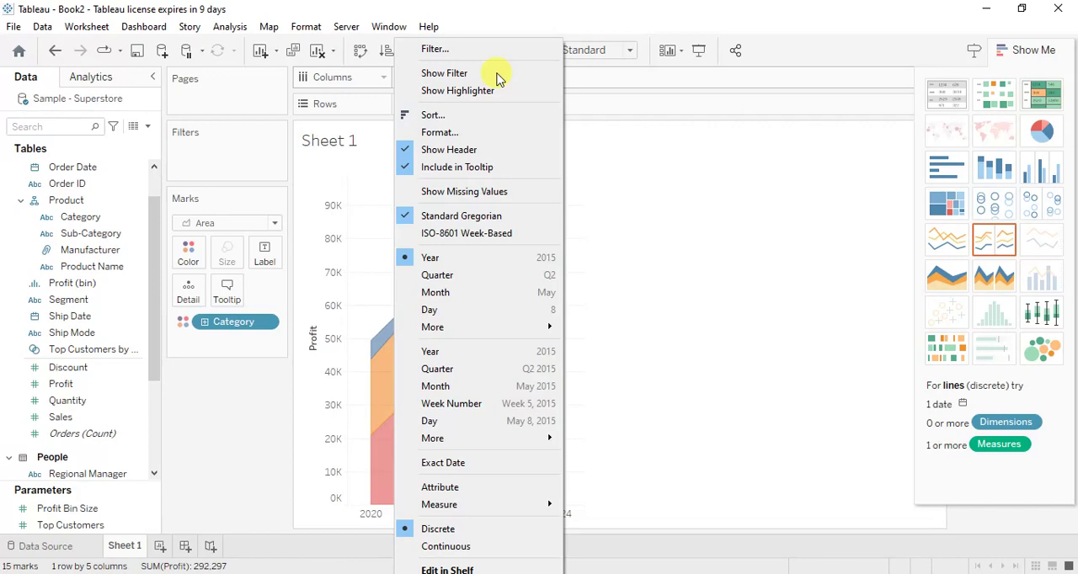
pyautogui.moveTo(446, 547)
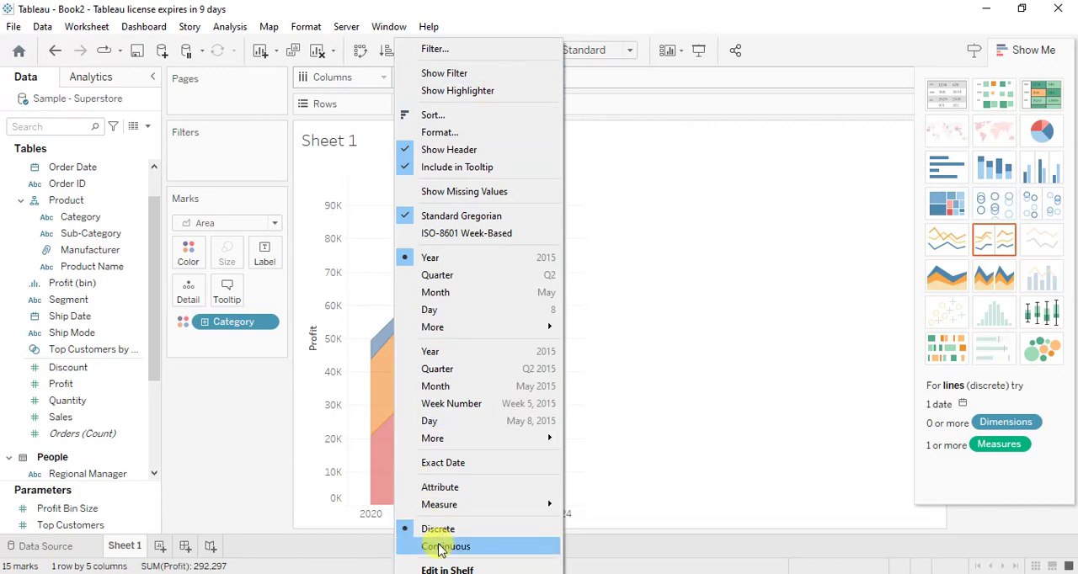
pyautogui.click(446, 547)
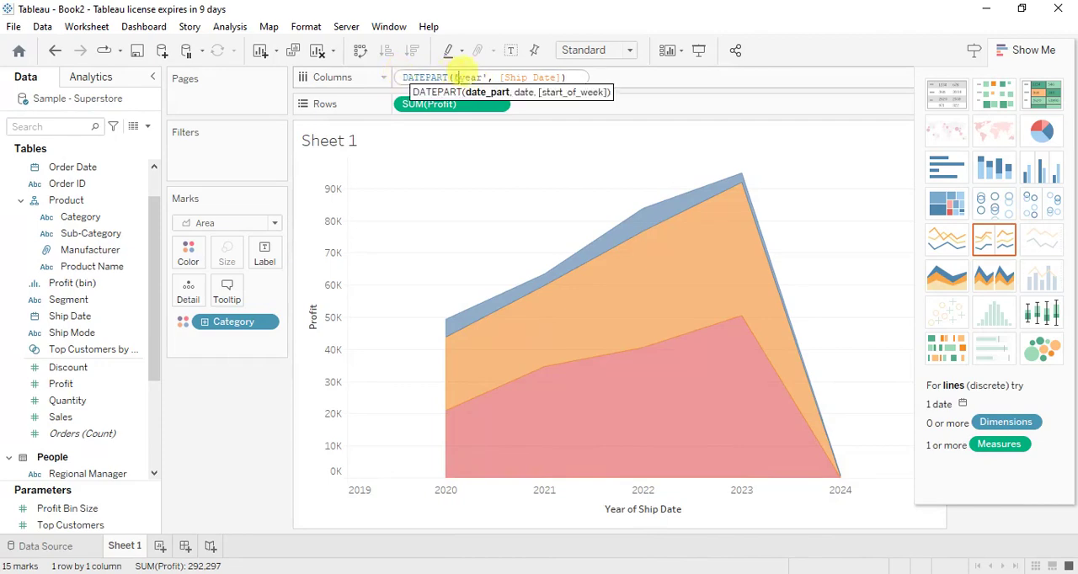
pyautogui.moveTo(594, 348)
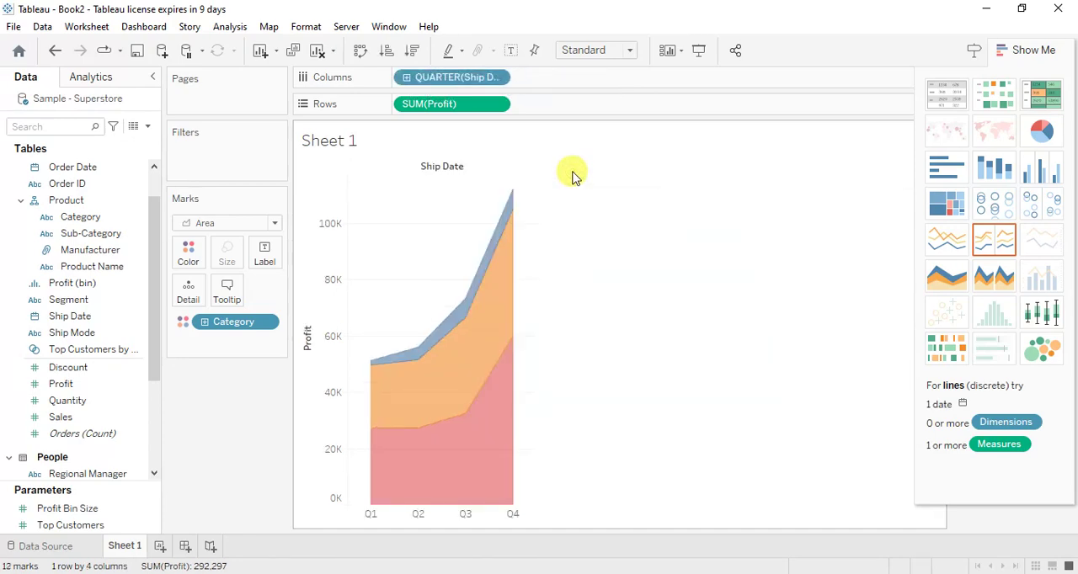
pyautogui.moveTo(434, 423)
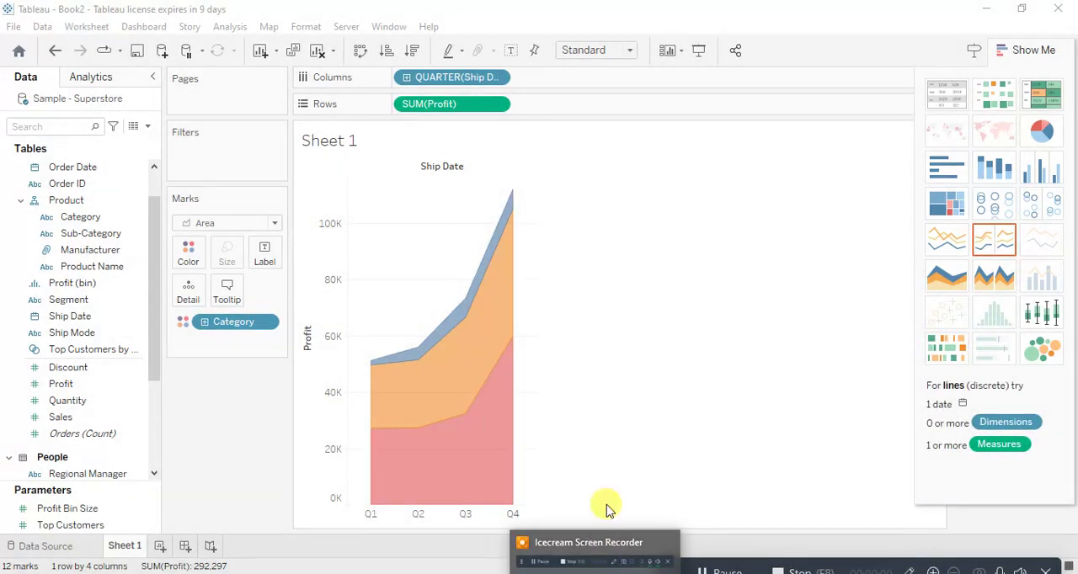
pyautogui.moveTo(587, 426)
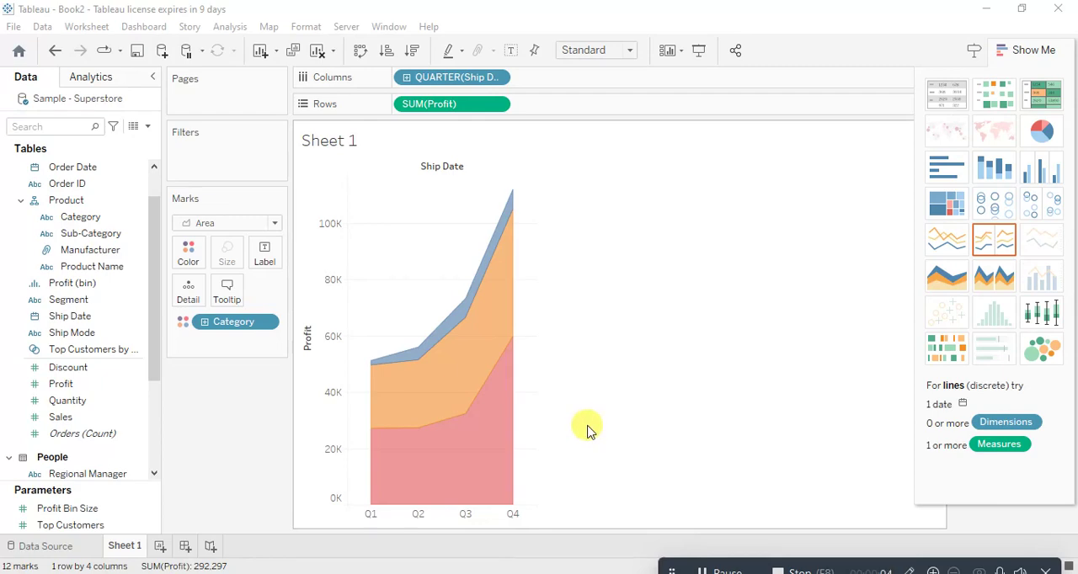
pyautogui.moveTo(429, 103)
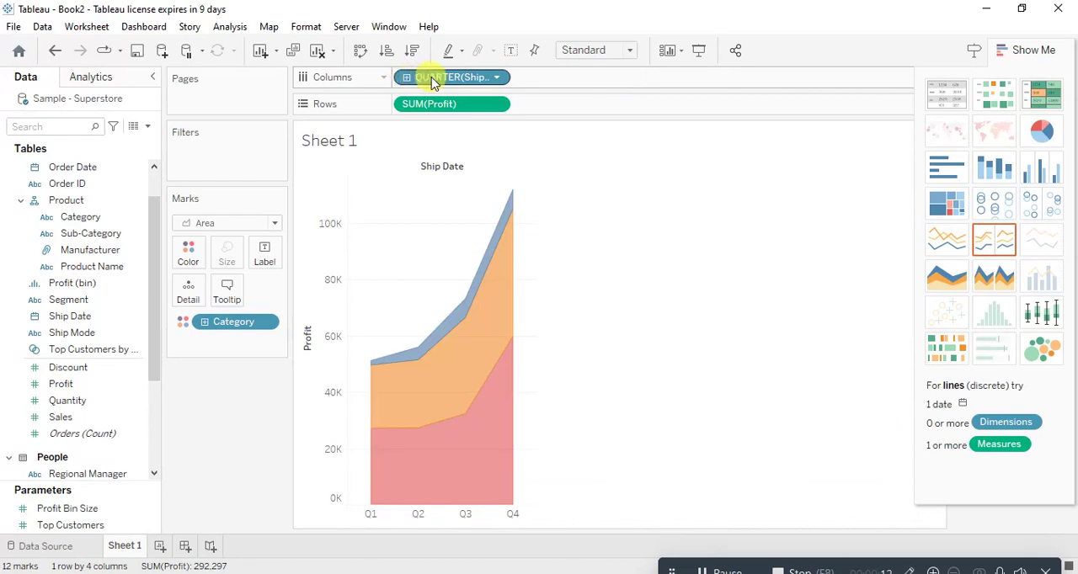
# Change the QUARTER(Ship Date) pill back to YEAR(Ship Date)
pyautogui.doubleClick(453, 76)
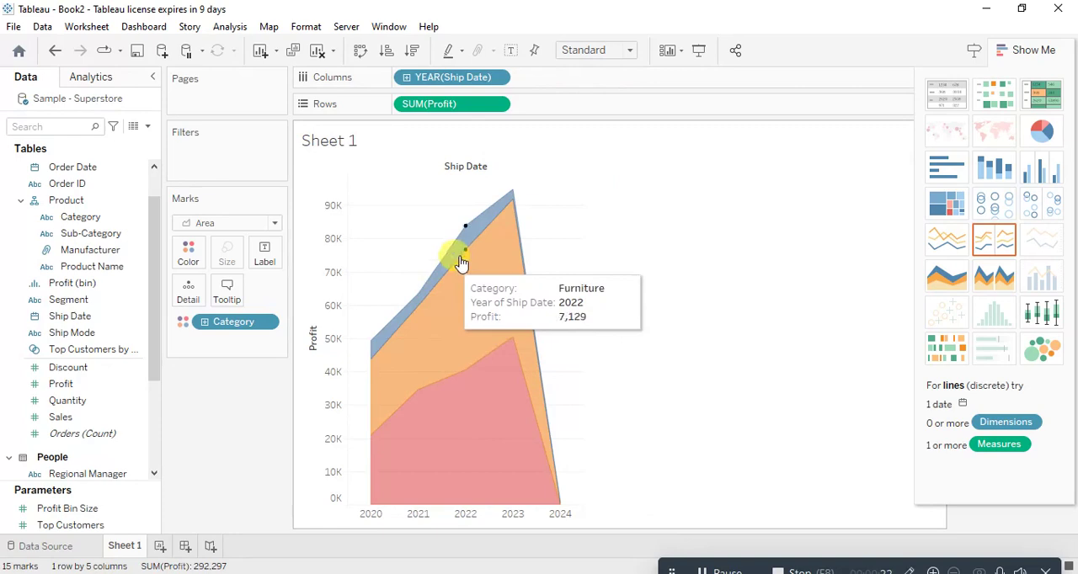
pyautogui.moveTo(489, 252)
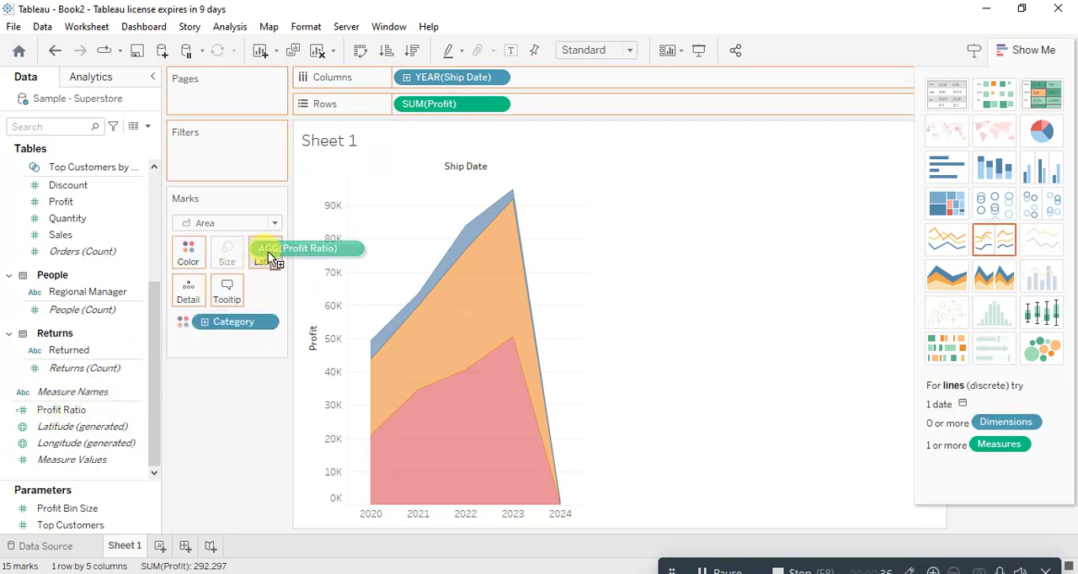
# Label the areas with Profit Ratio and retitle the sheet 'Area Chart'
pyautogui.moveTo(300, 248); pyautogui.dragTo(266, 253)
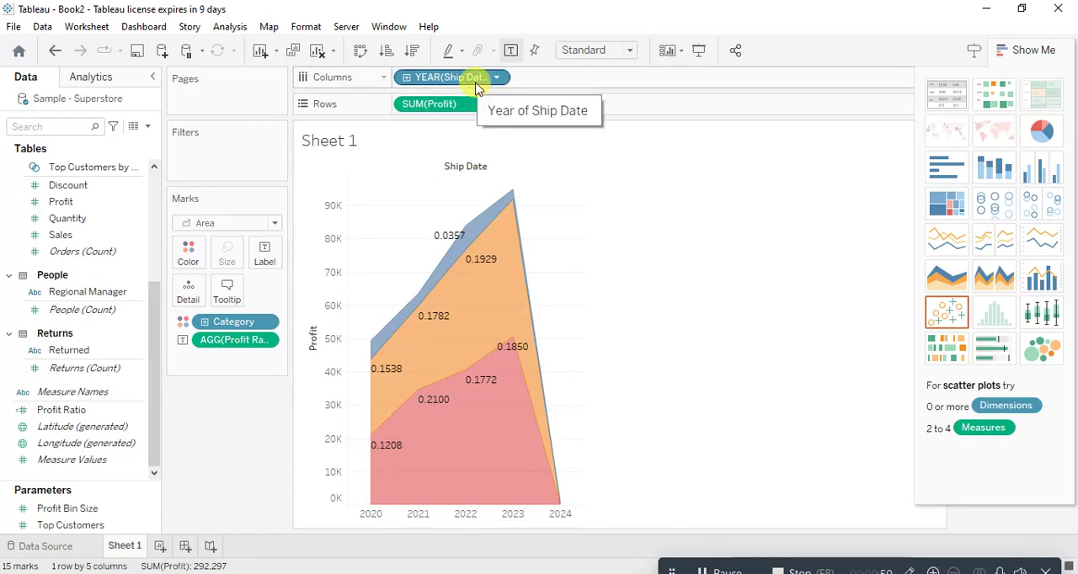
pyautogui.moveTo(543, 476)
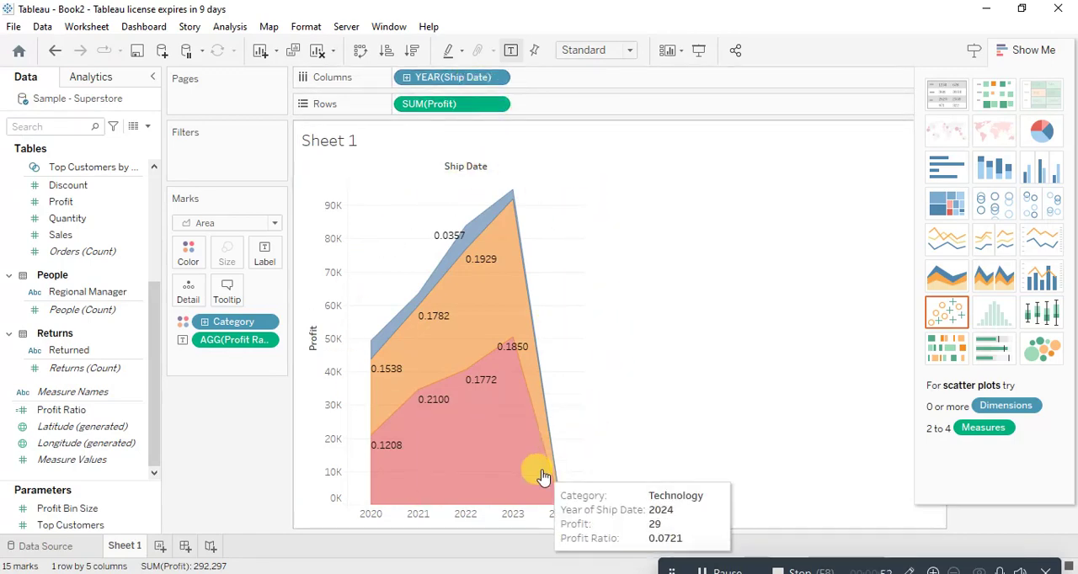
pyautogui.moveTo(308, 173)
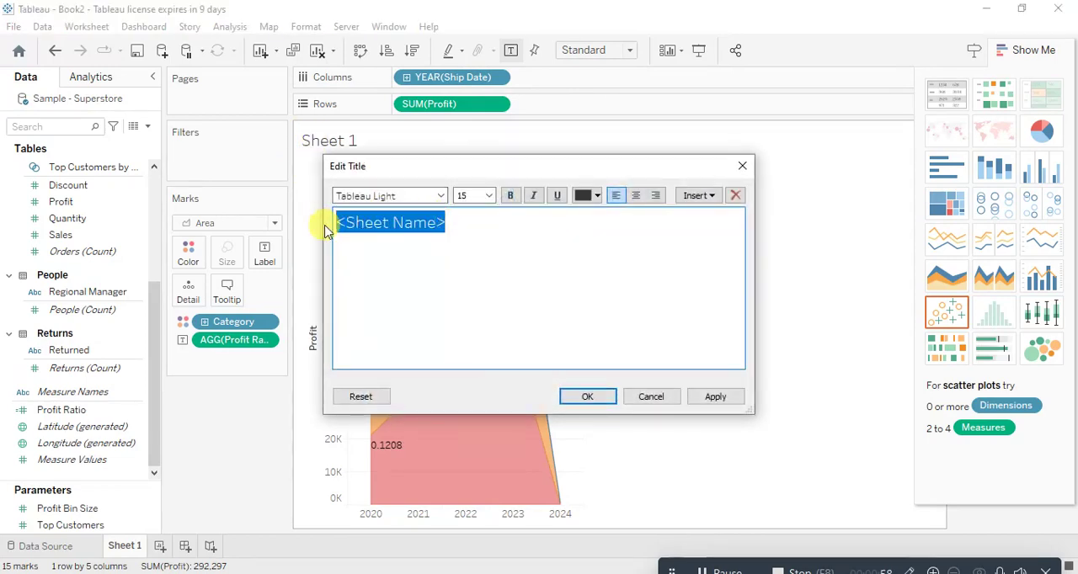
pyautogui.write('Area')
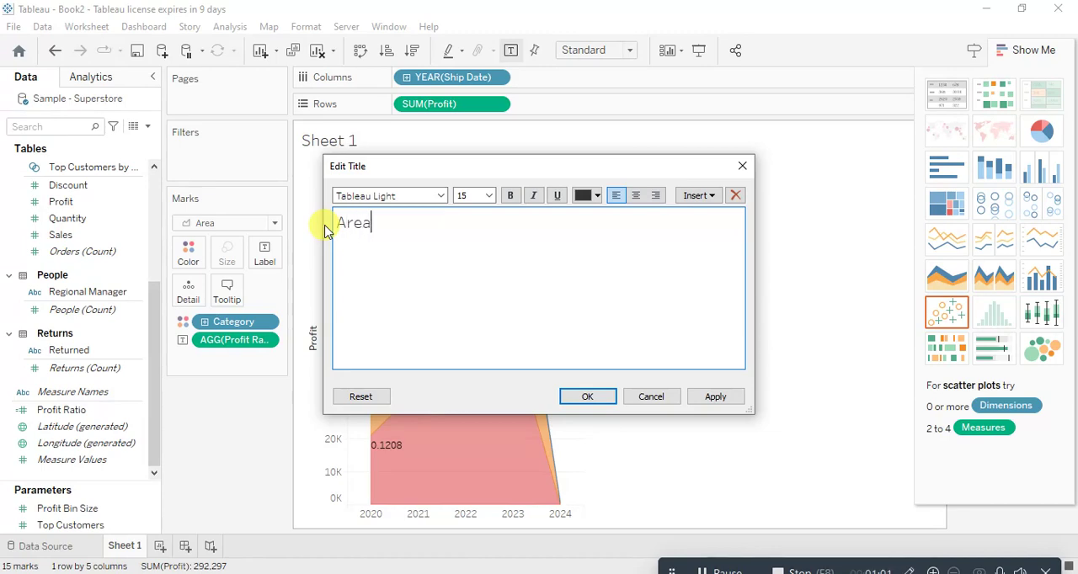
pyautogui.write('Chart')
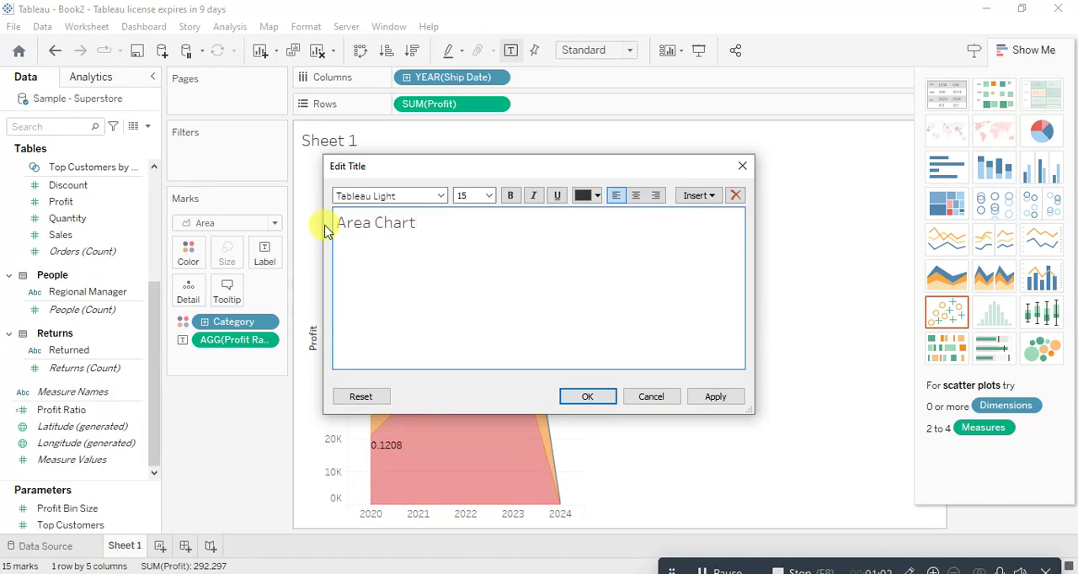